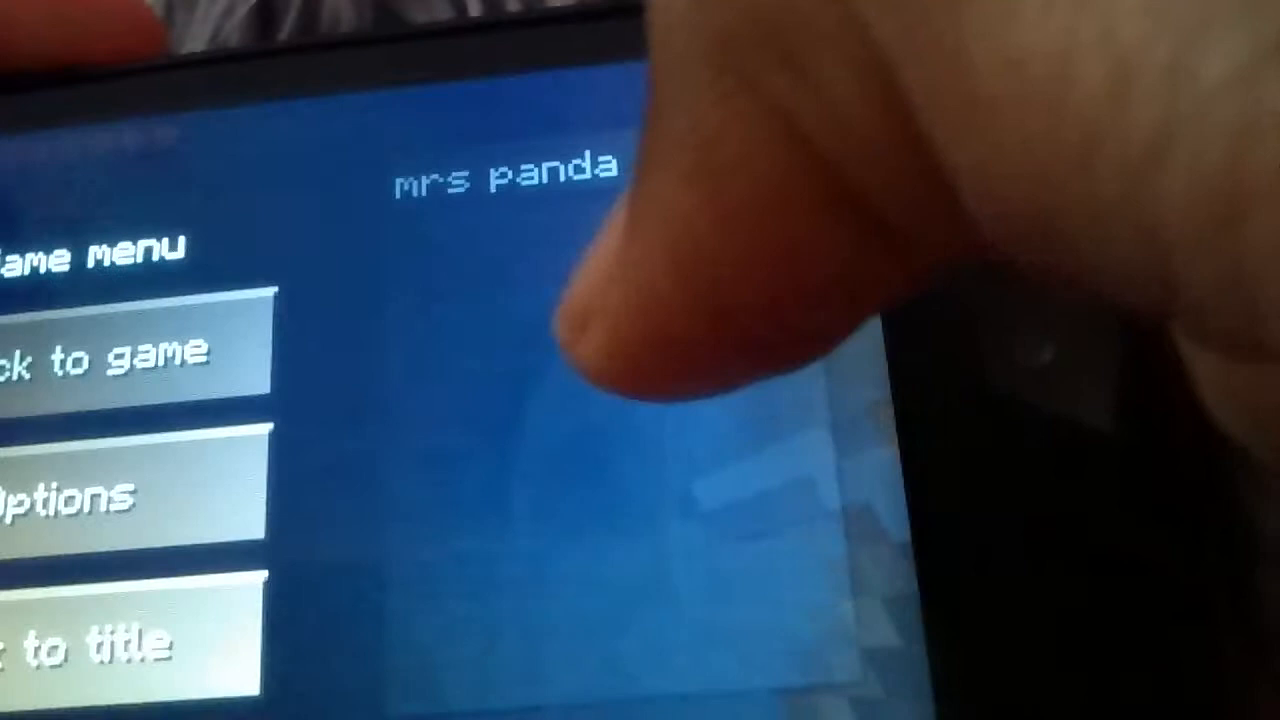
# Resume play from the pause menu to return to the dark cave
pyautogui.click(100, 355)
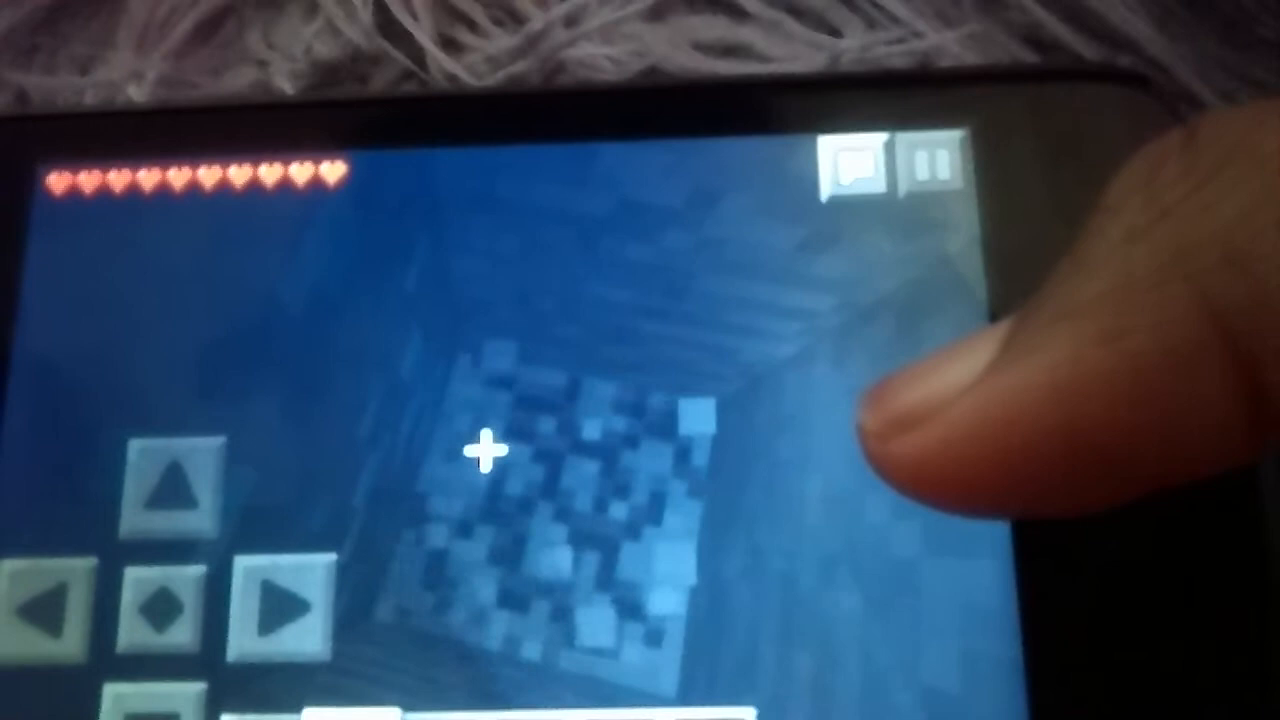